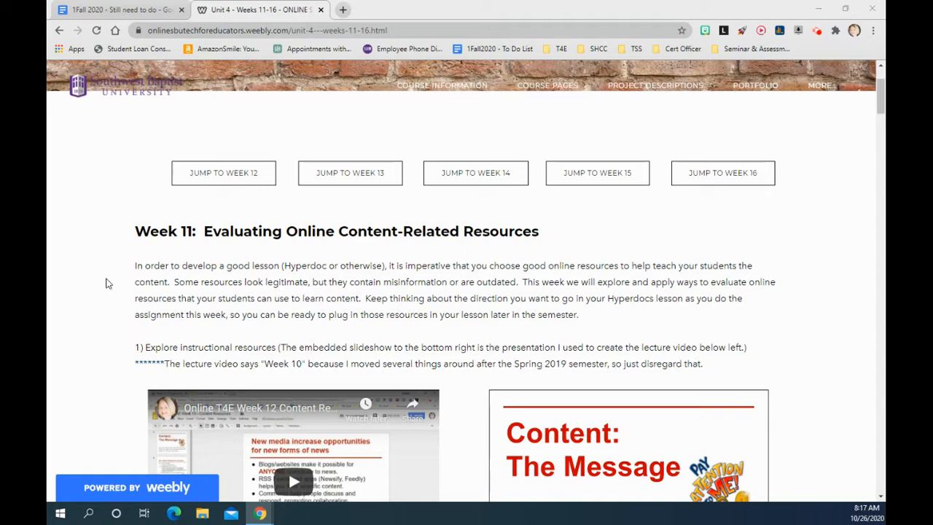
mouse_move(111, 280)
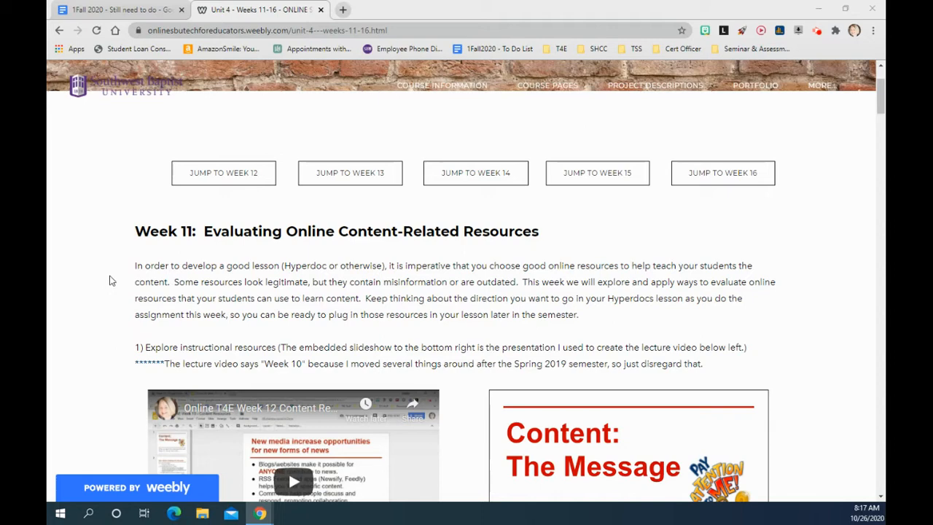
- Scroll past the embedded videos to the website evaluation resources and the Website Evaluation assignment steps
scroll(down, 3)
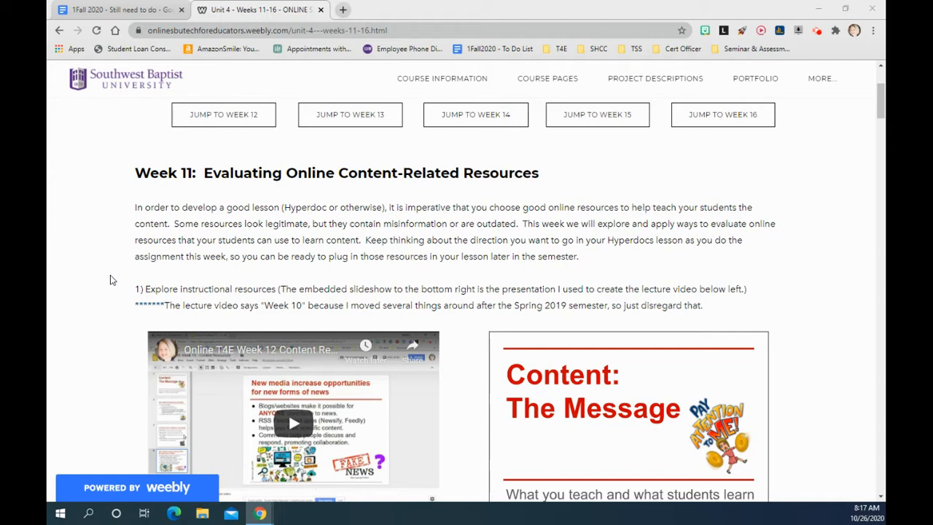
scroll(down, 3)
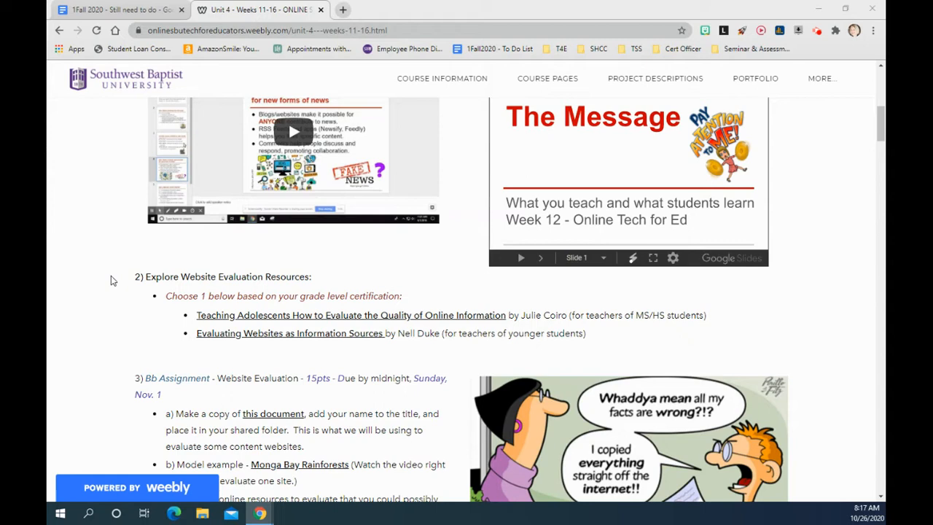
scroll(up, 3)
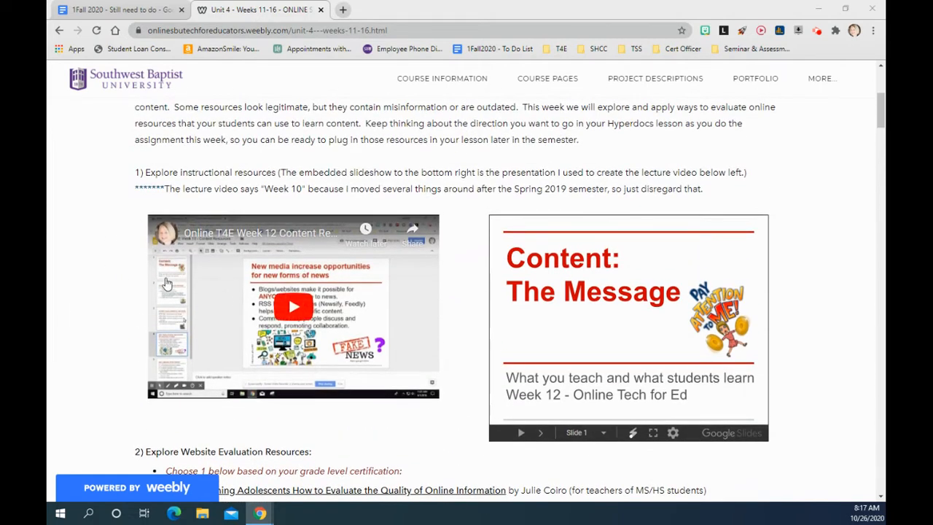
scroll(down, 3)
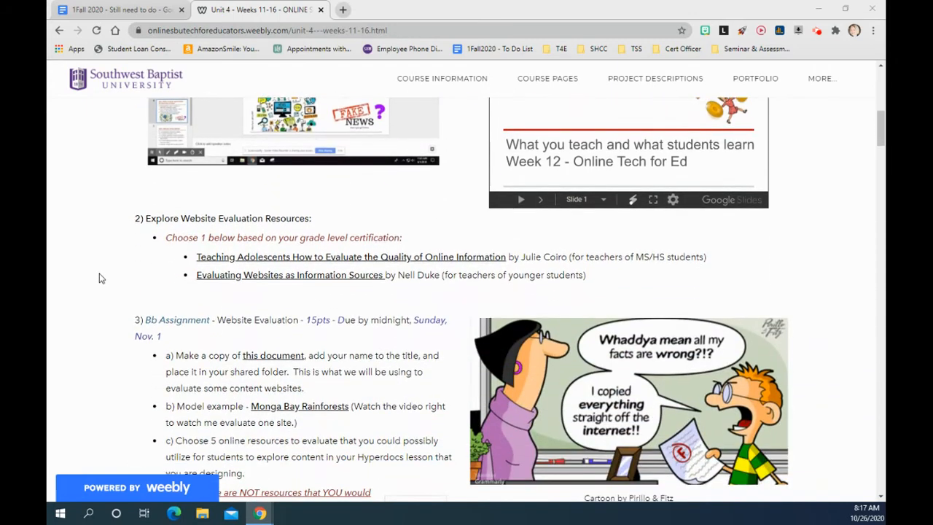
scroll(down, 3)
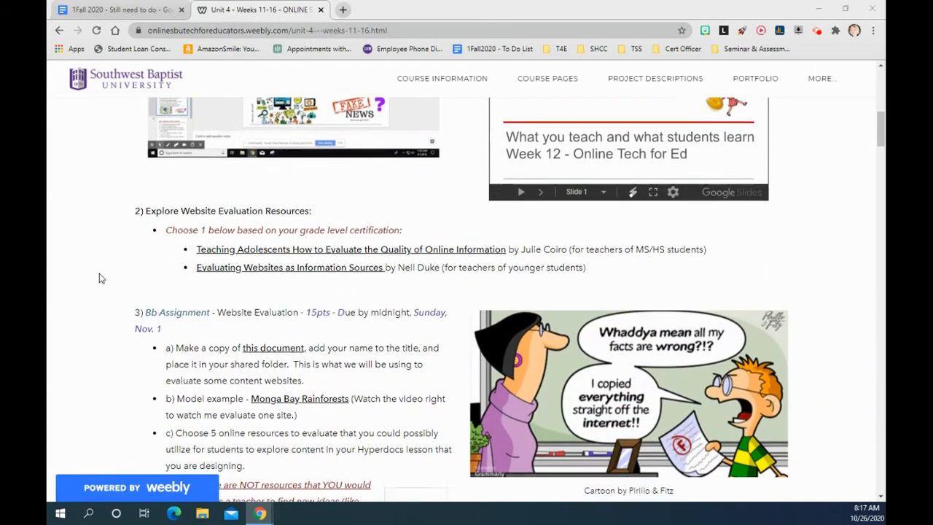
scroll(down, 3)
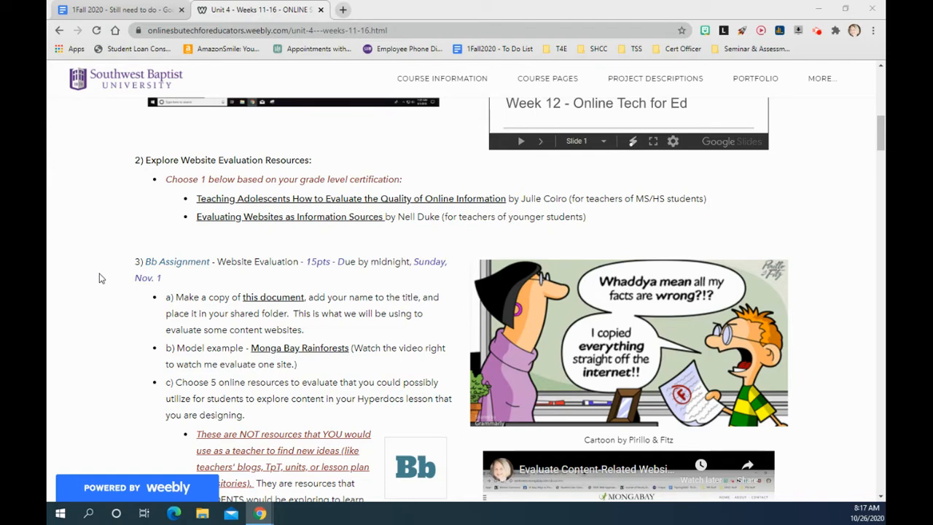
scroll(down, 3)
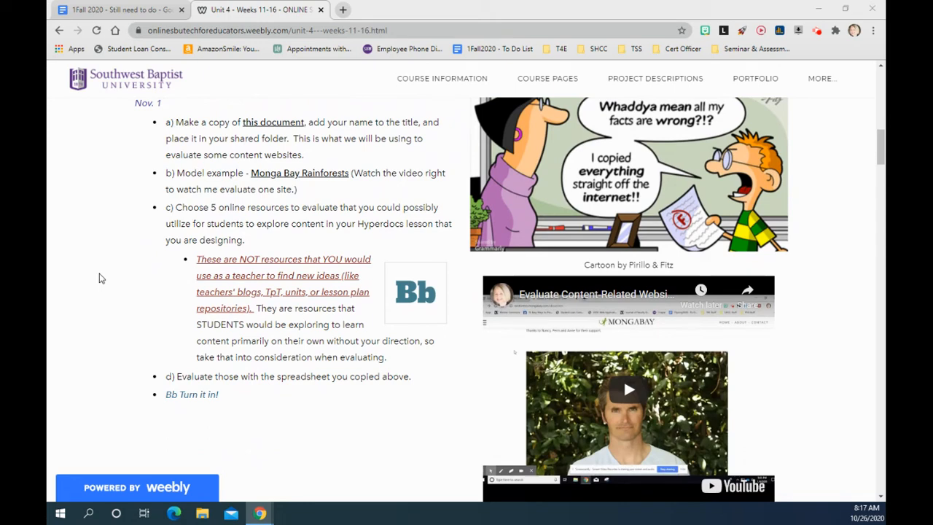
mouse_move(254, 240)
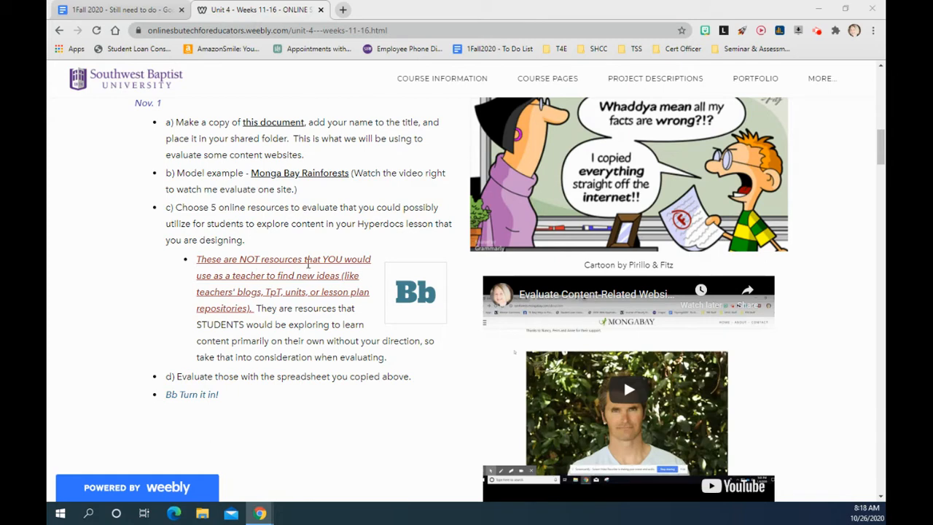
mouse_move(145, 292)
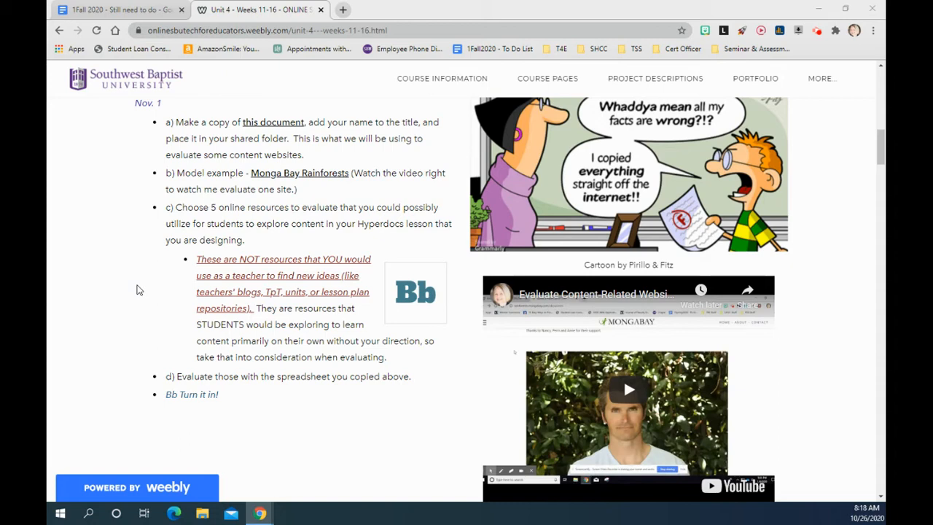
mouse_move(347, 337)
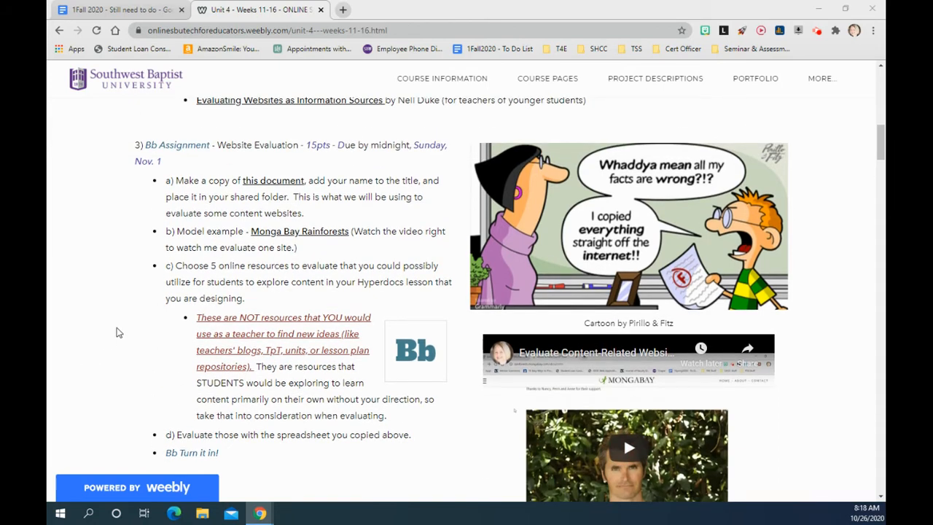
mouse_move(117, 320)
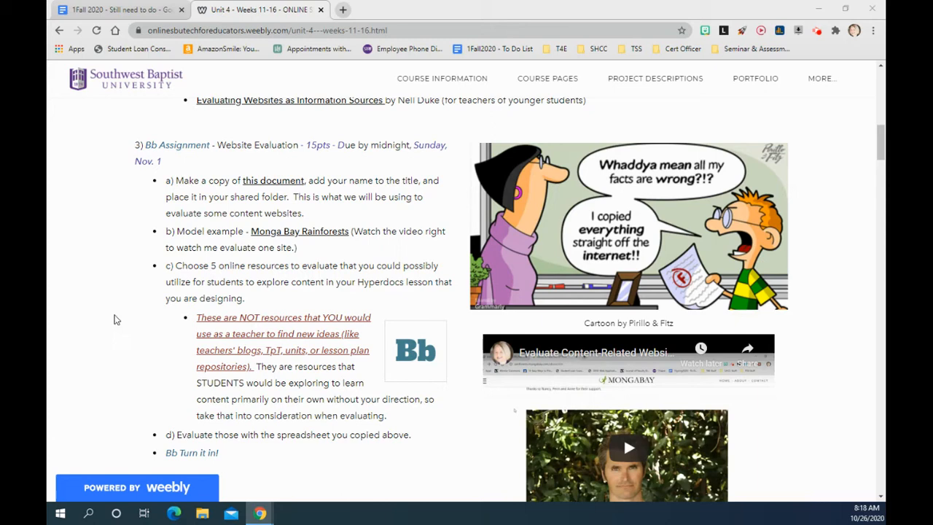
mouse_move(96, 322)
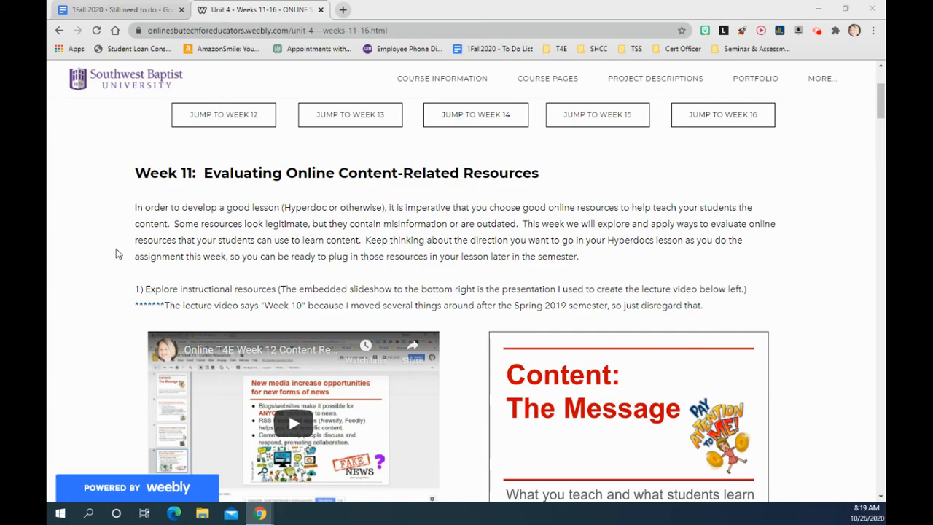
mouse_move(105, 248)
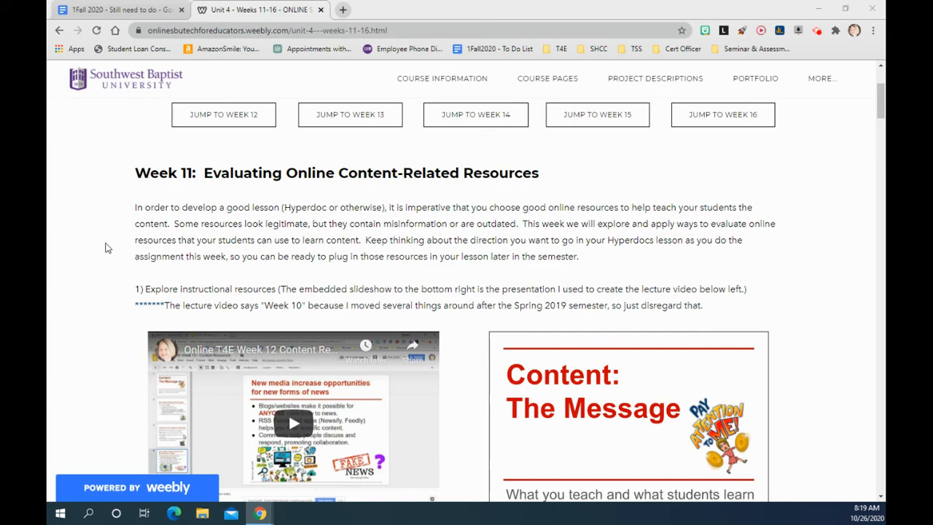
- Scroll to section 3 Bb Assignment, then hit the screen recorder extension icon in the toolbar
scroll(down, 3)
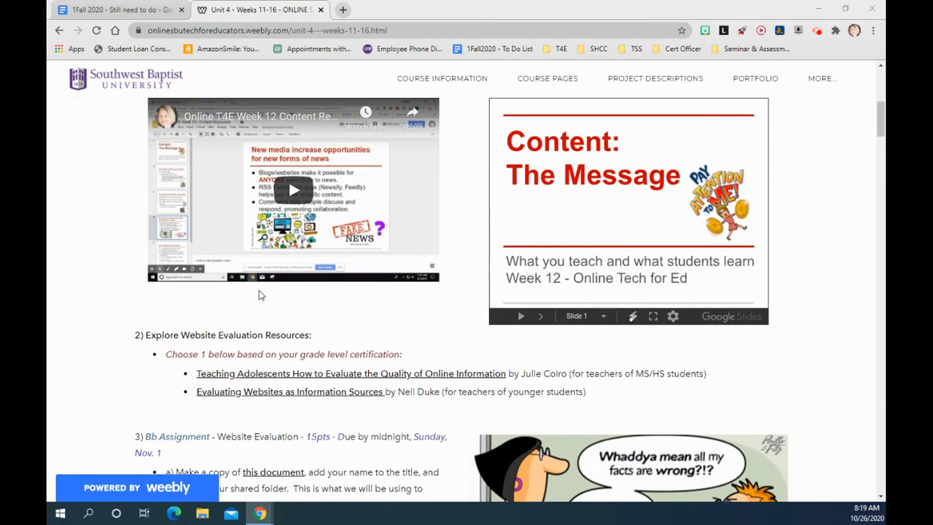
scroll(down, 3)
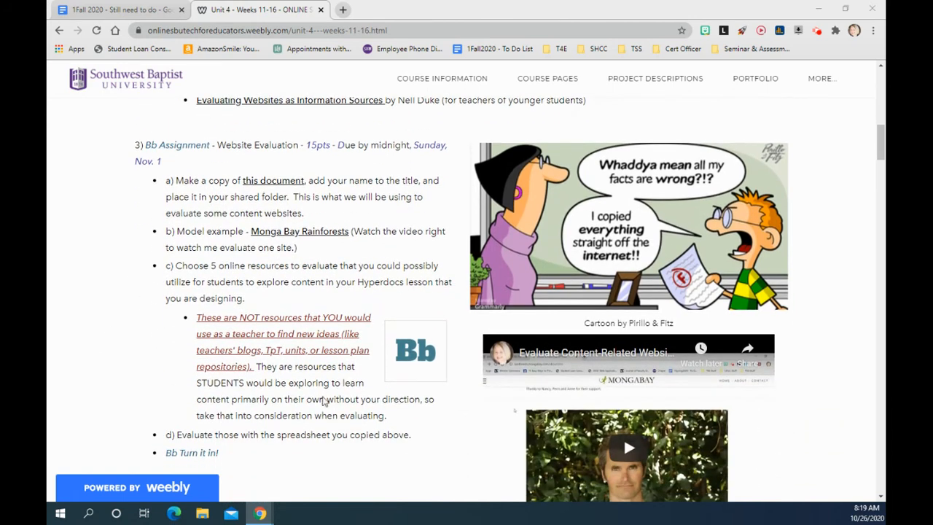
mouse_move(94, 338)
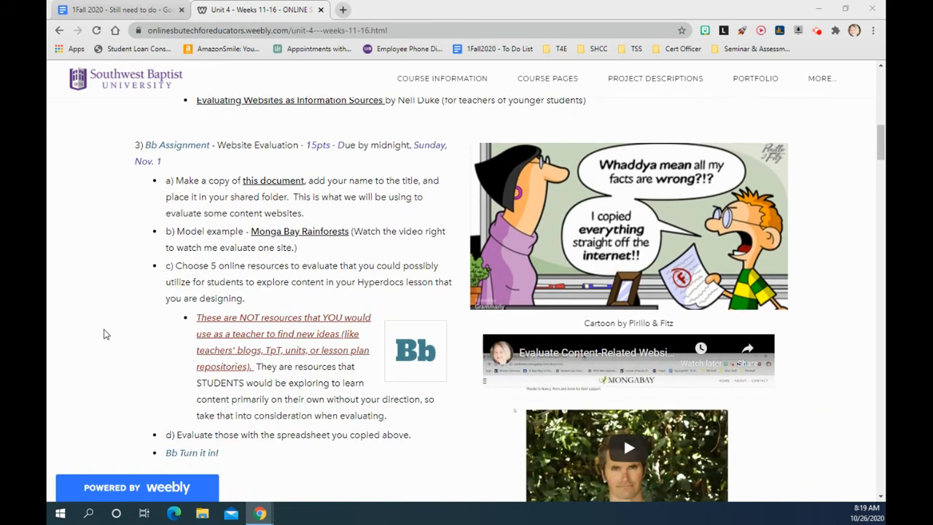
mouse_move(822, 79)
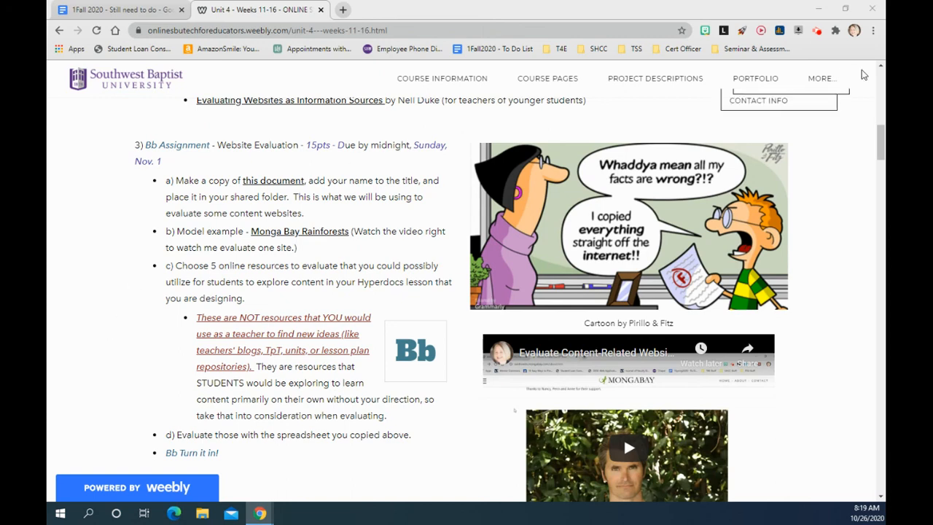
click(817, 31)
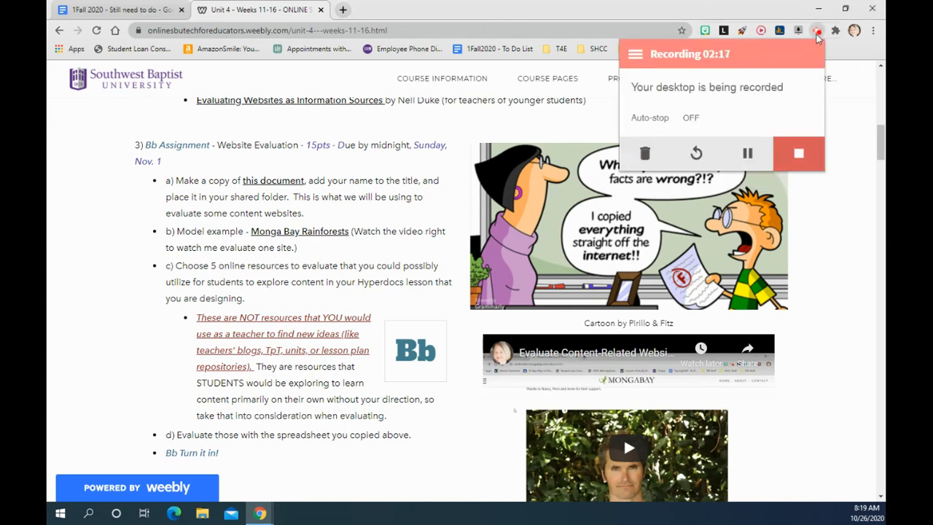